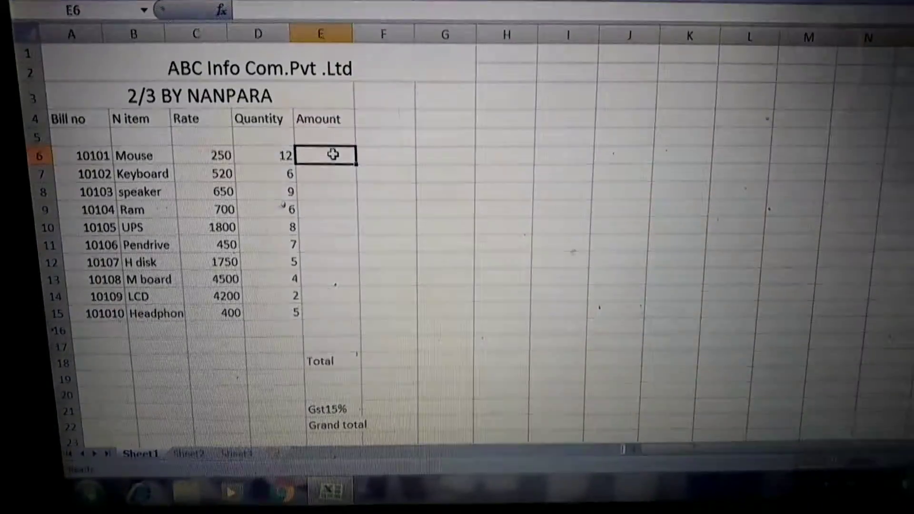
Enter =sum(c6*d6) in E6 so the Mouse amount shows 3000.
text(=sum)
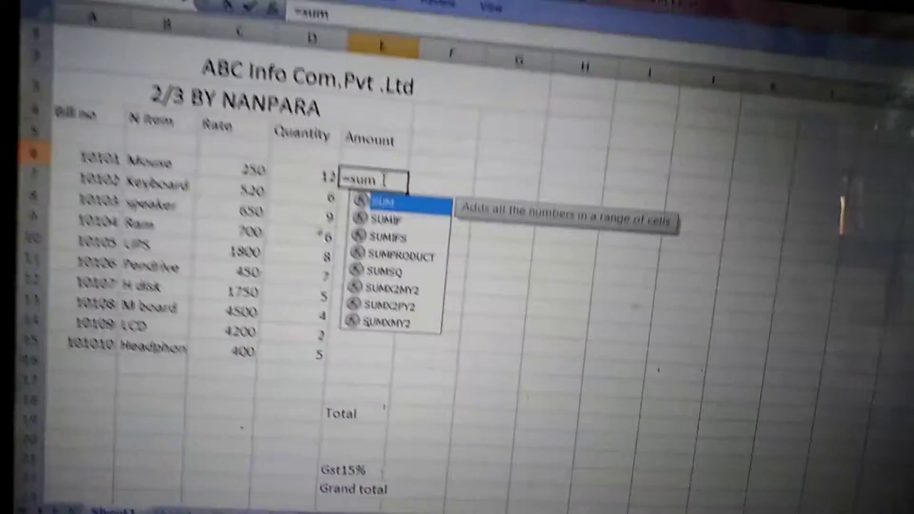
text((c6)
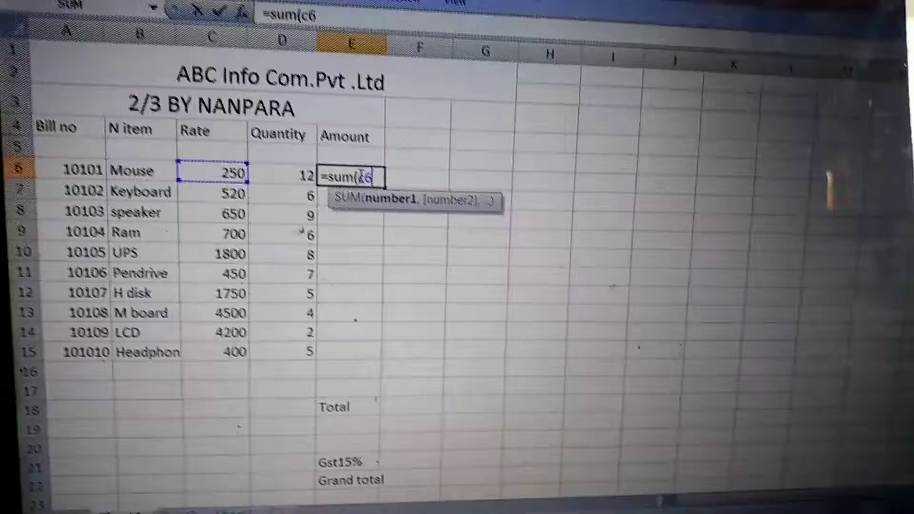
text(*d6)
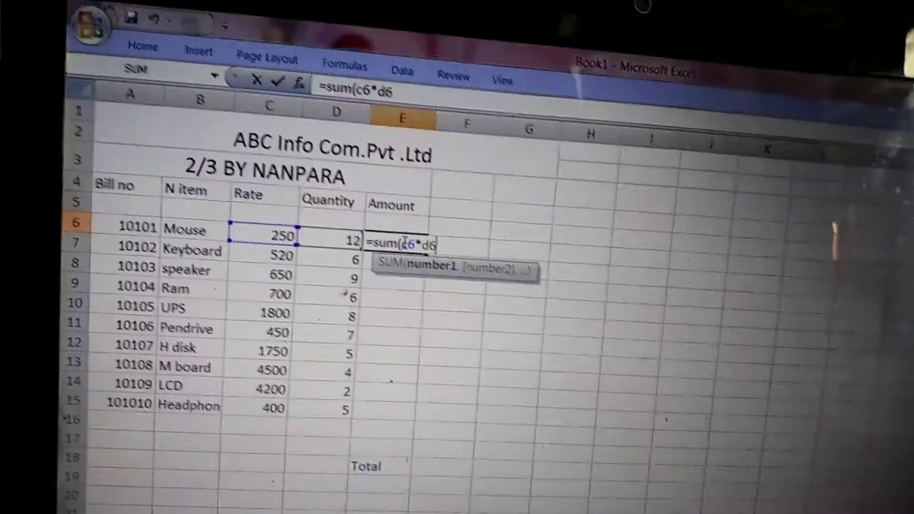
key(Enter)
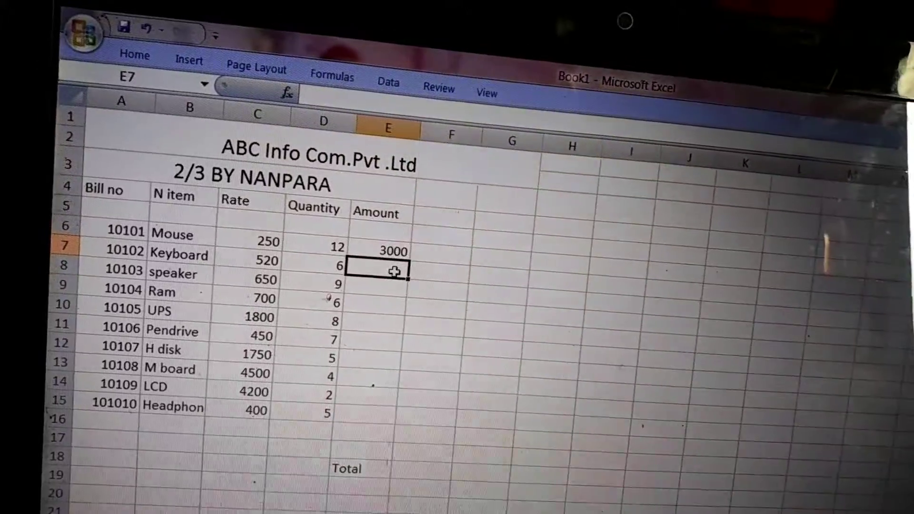
Enter =sum(c7*d7) in E7 for the Keyboard amount.
text(=sum)
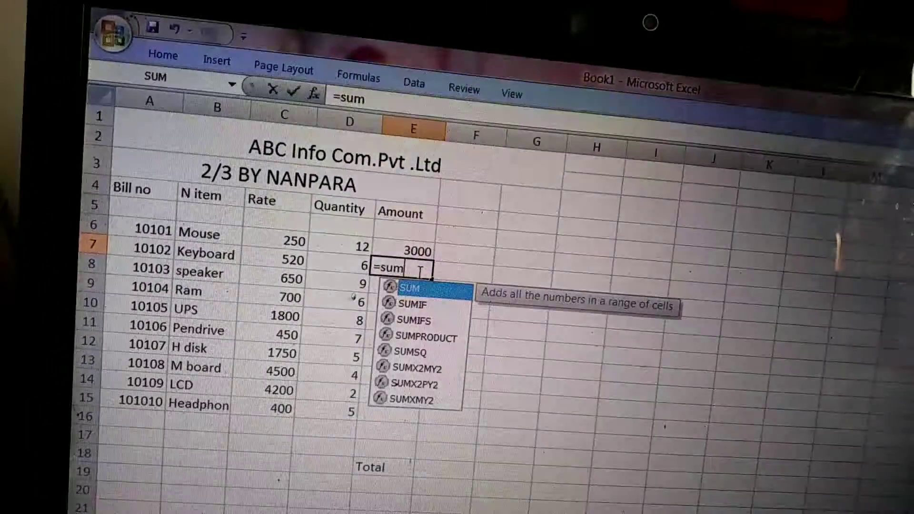
text((c7)
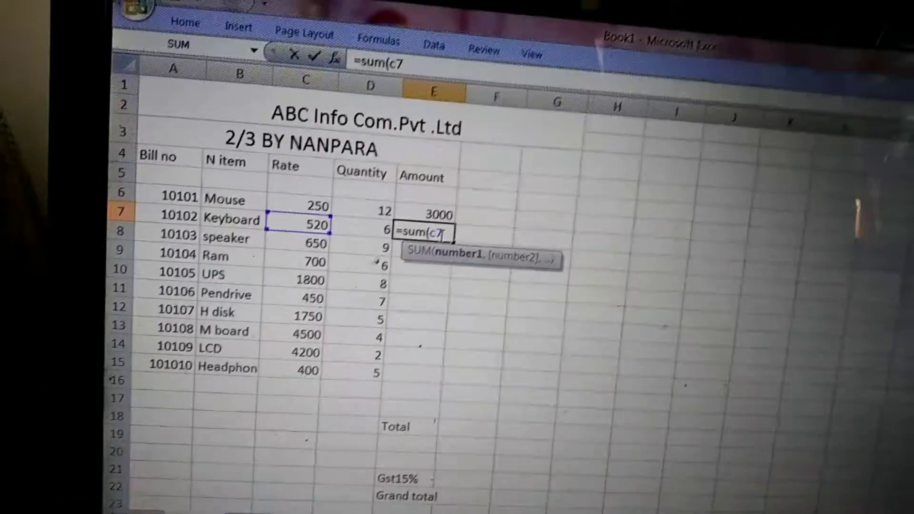
text(*d)
click(467, 428)
text(=sum(e6:e15))
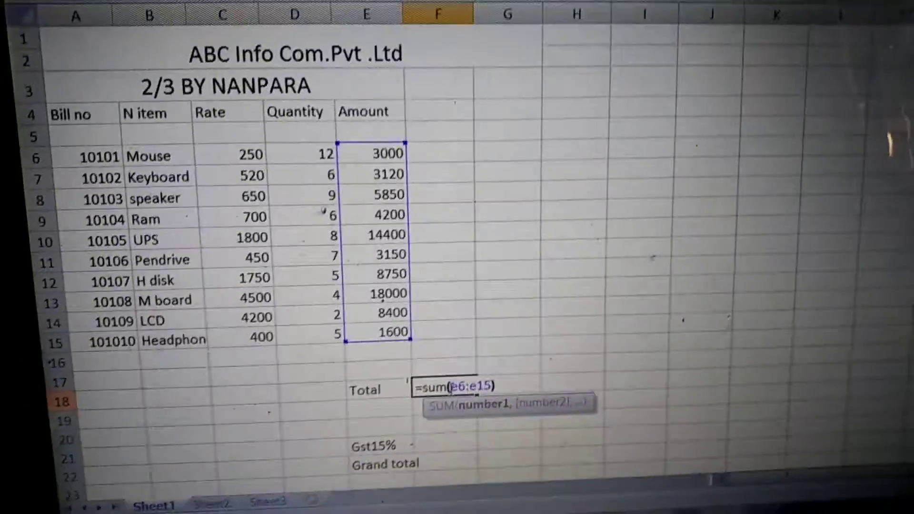
Confirm =sum(e6:e15) beside Total, giving 70470.
key(Enter)
text(=sum(f18)
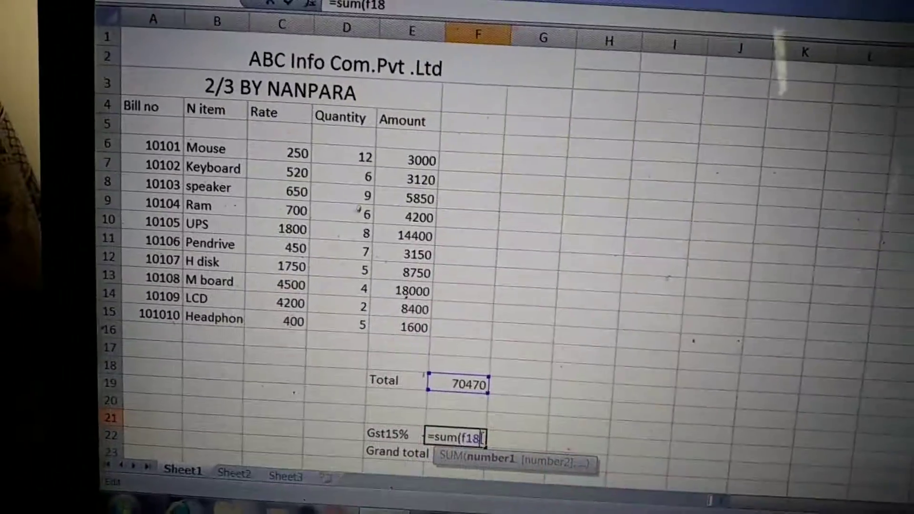
Extend the Gst15% formula to =sum(f18*15/100, 15 percent of the total.
text(*15)
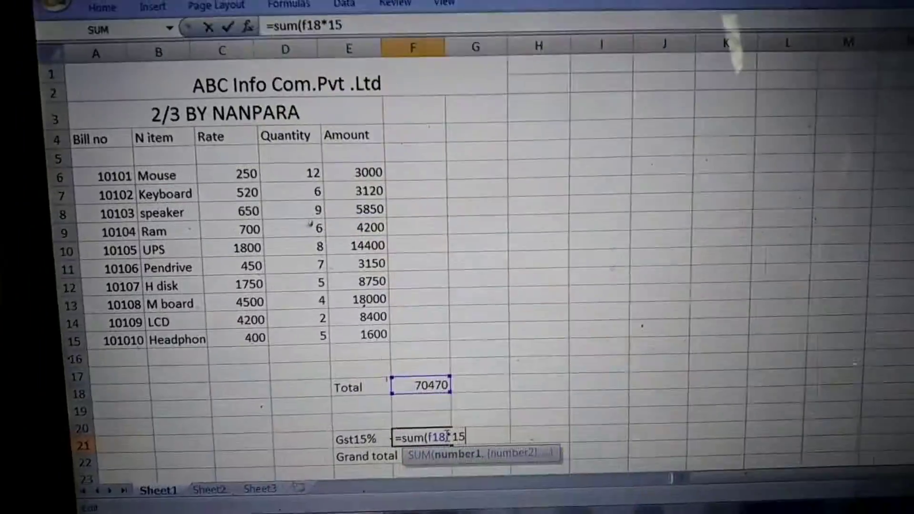
text(/1)
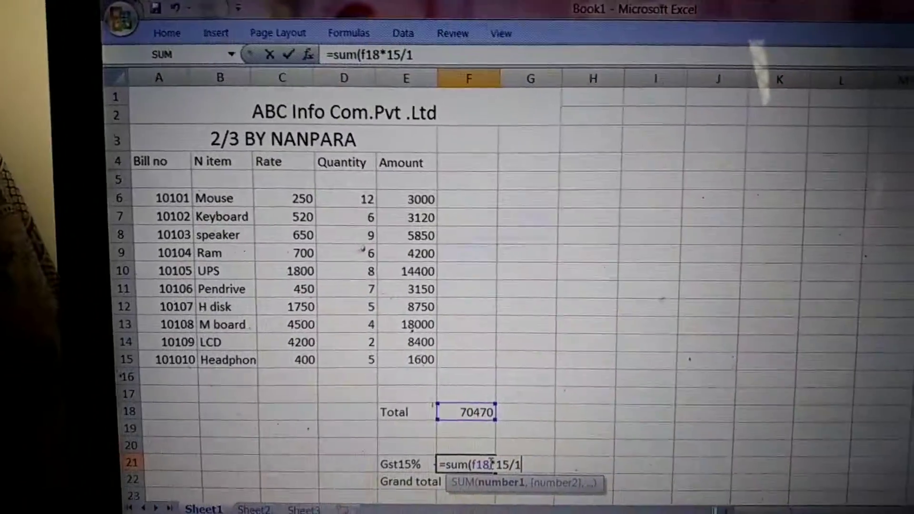
text(00)
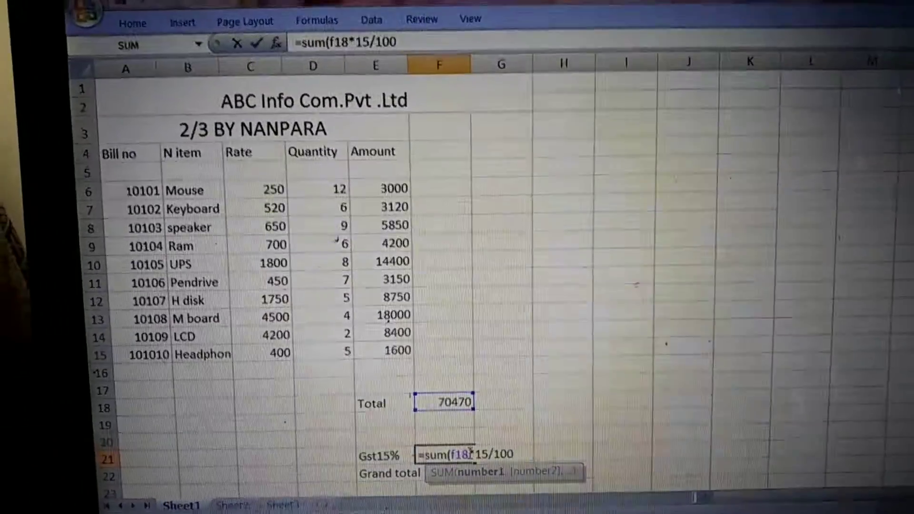